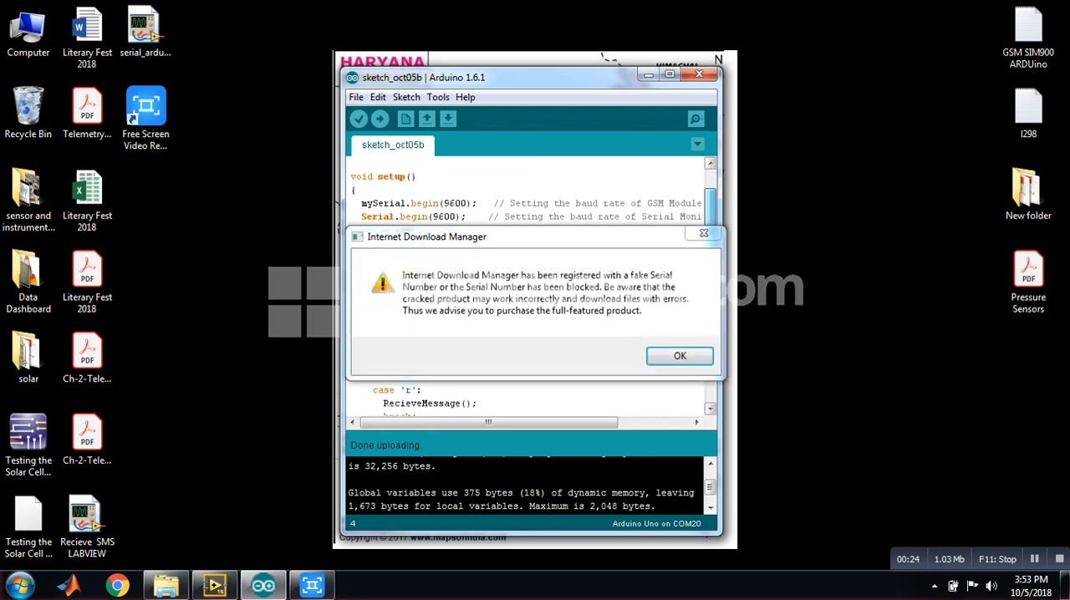
# Dismiss the Internet Download Manager warning and registration prompt, revealing the GSM sketch code.
pyautogui.click(679, 356)
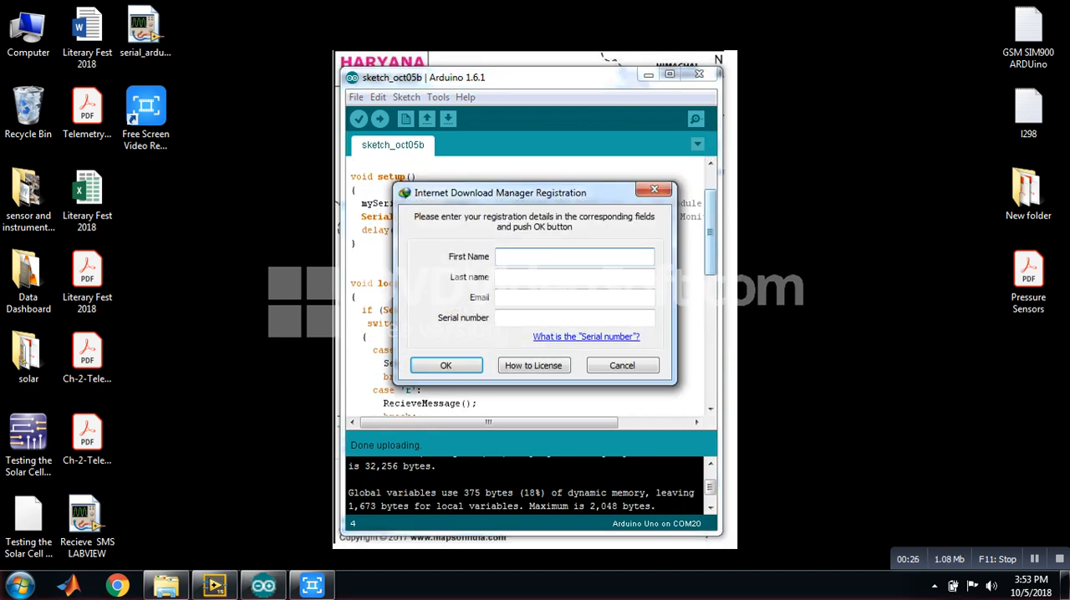
pyautogui.click(622, 365)
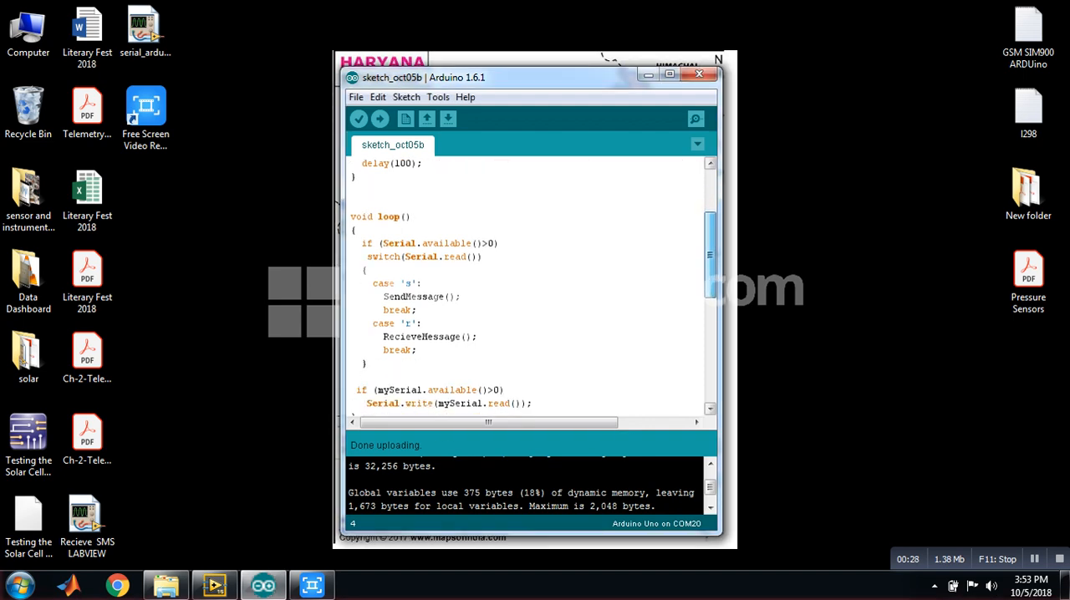
pyautogui.scroll(-3)
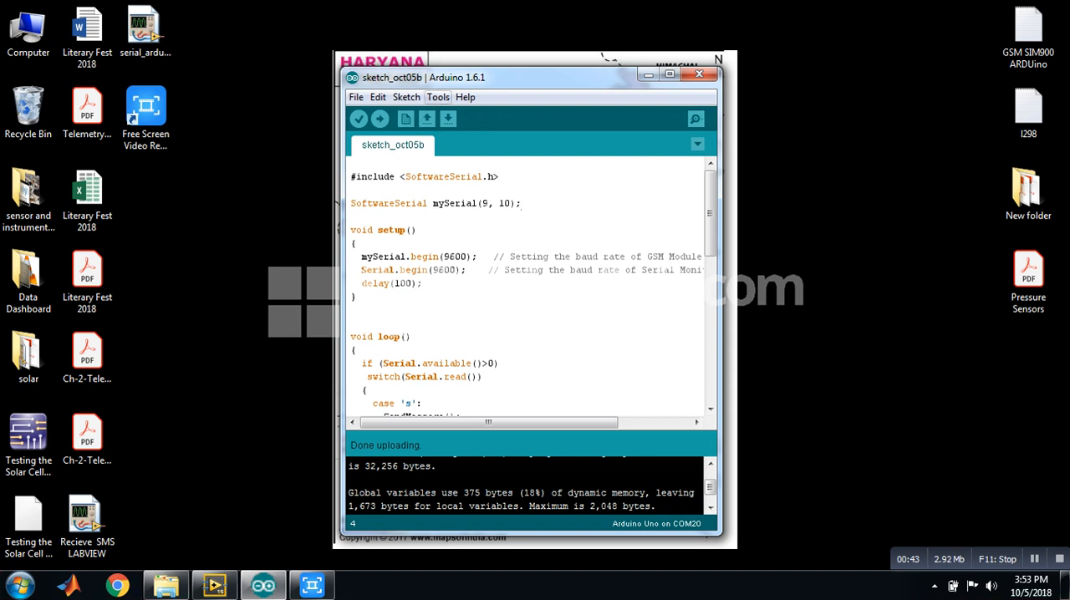
# Bring up the Serial Monitor for the Arduino Uno on COM20 at 9600 baud.
pyautogui.click(438, 97)
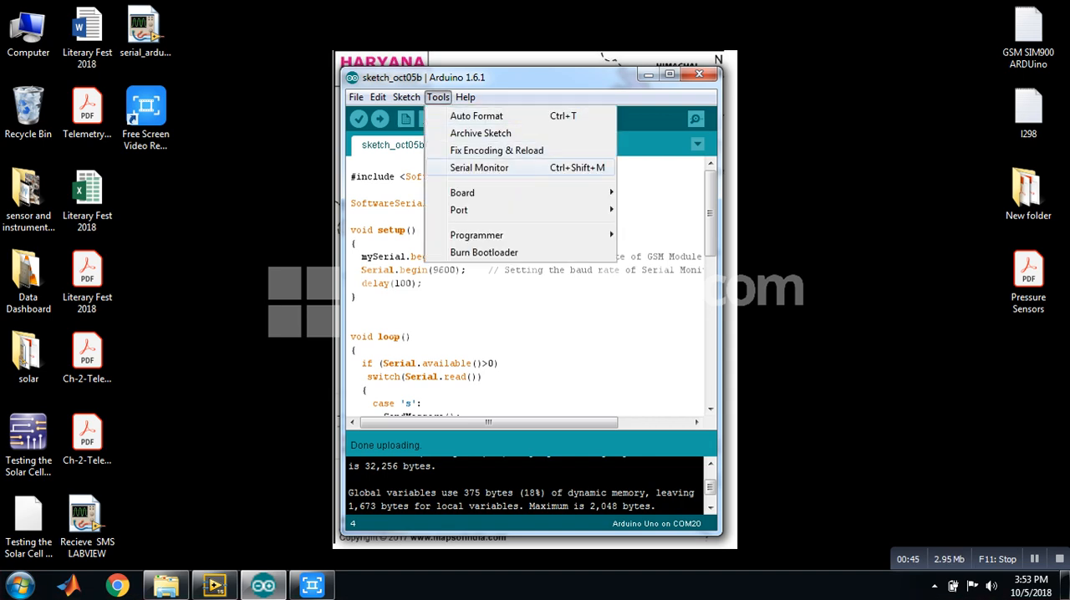
pyautogui.click(462, 193)
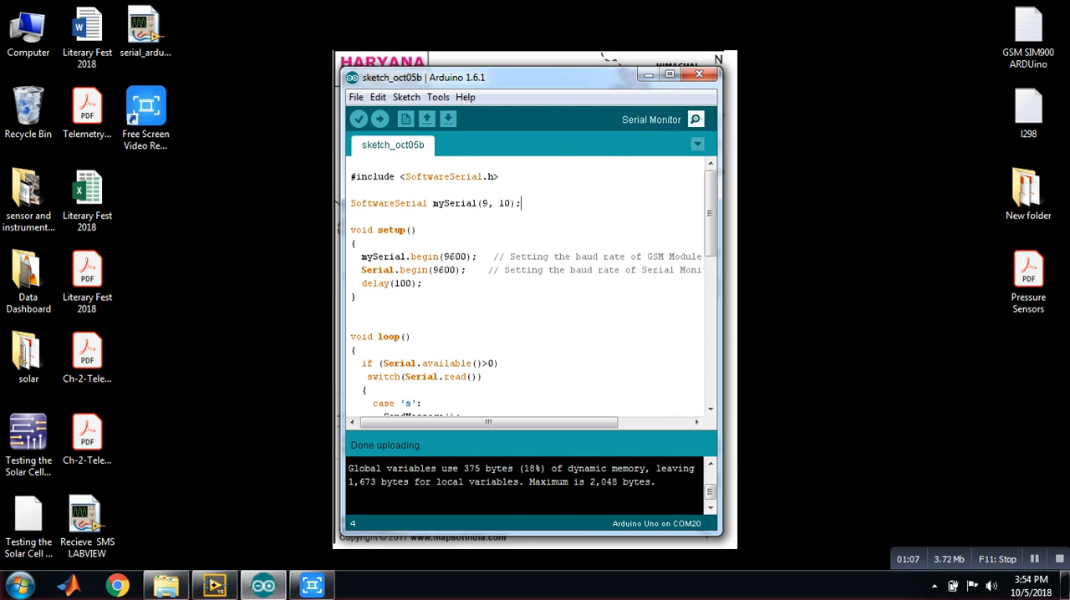
pyautogui.click(696, 119)
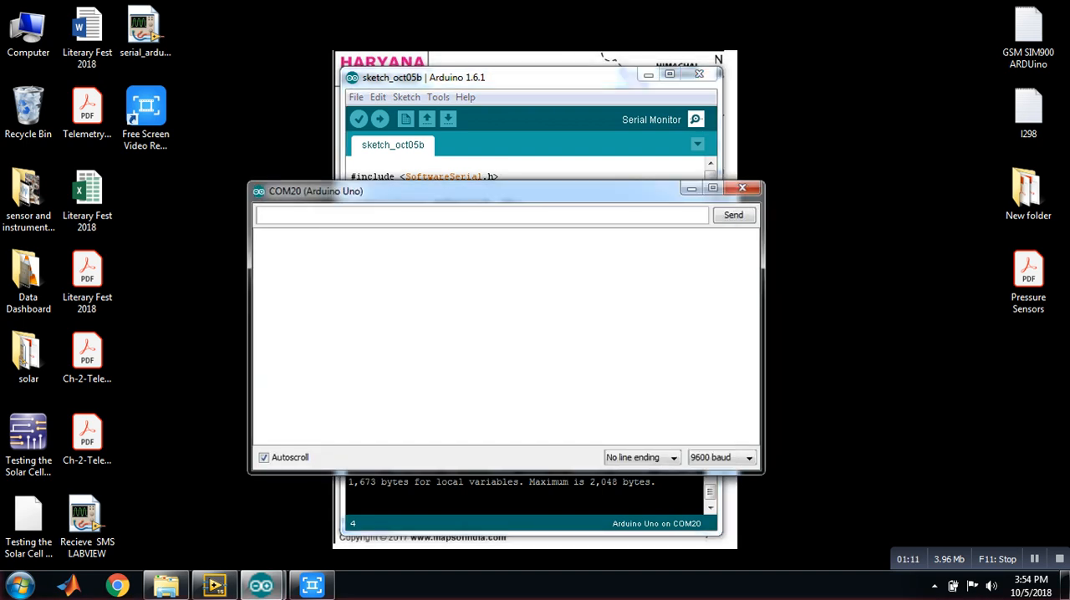
# Send 'r' so the sketch prints incoming SMS lines including 'i love my india'.
pyautogui.write('r')
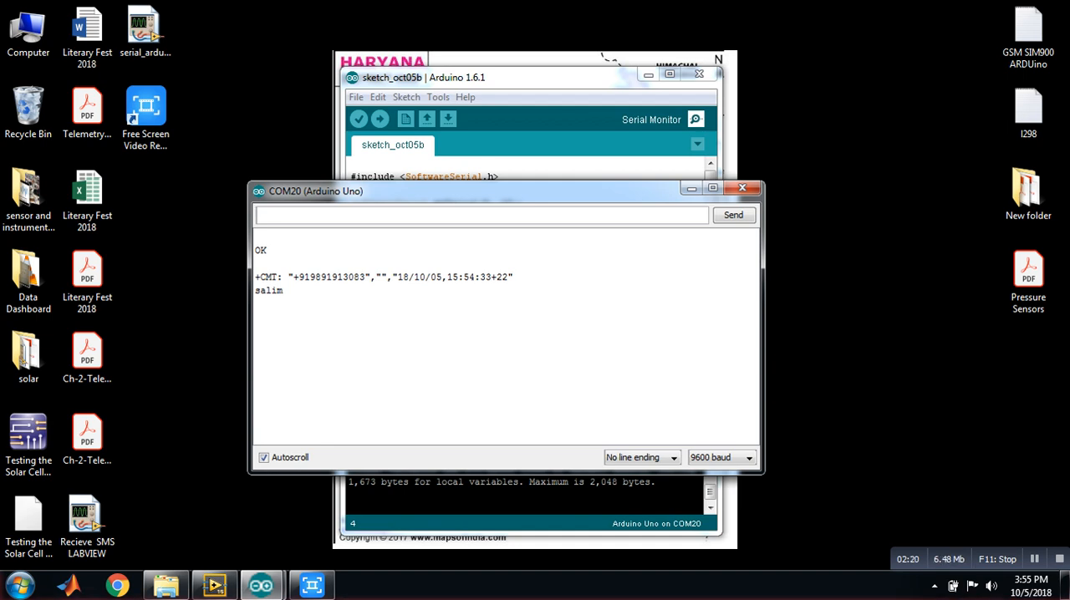
pyautogui.click(482, 214)
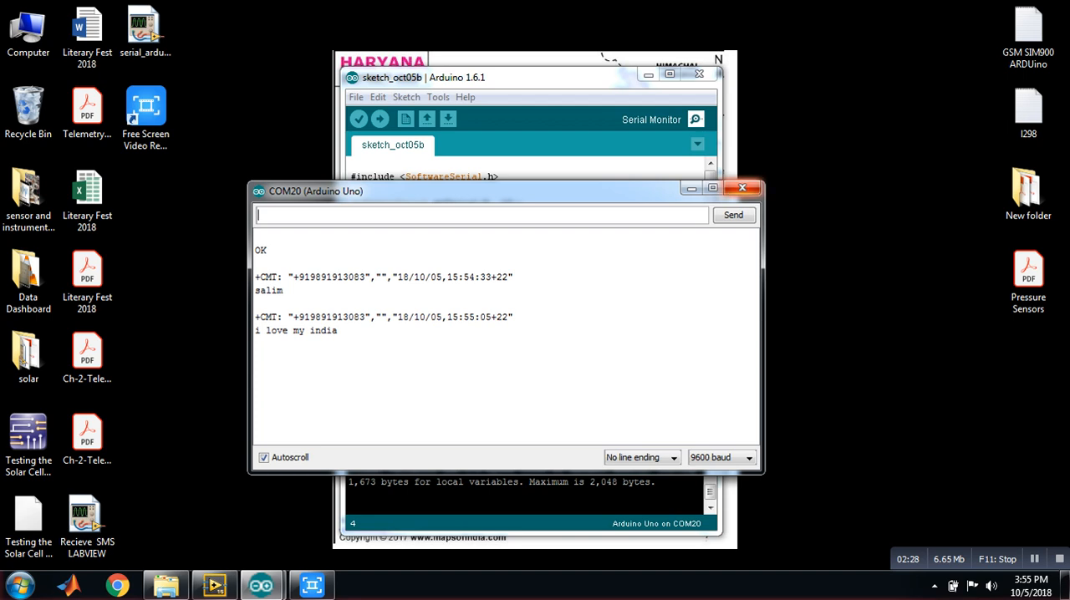
pyautogui.moveTo(742, 187)
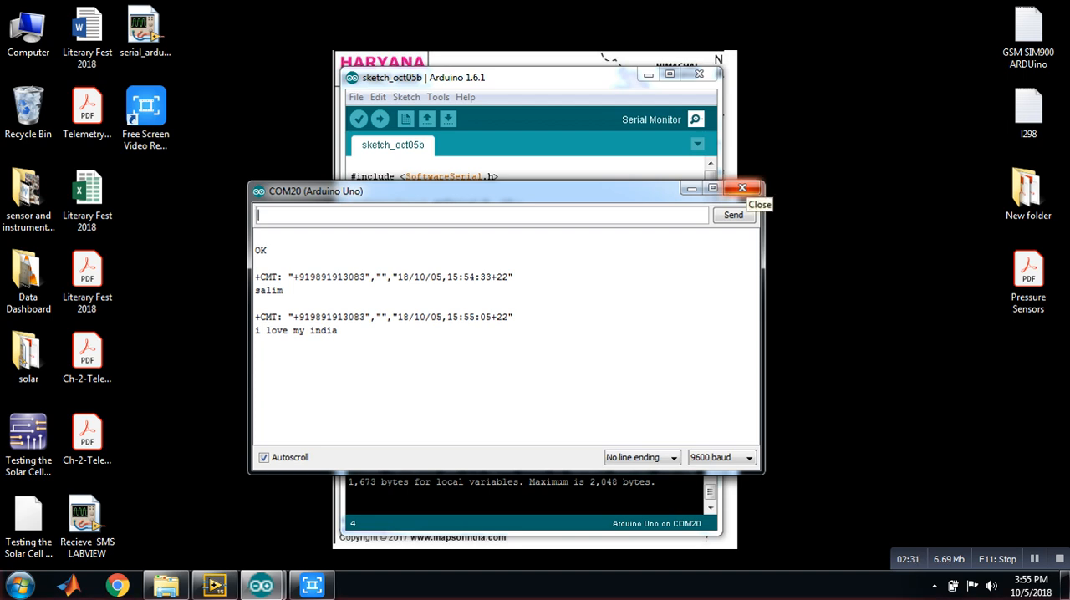
# Close the Serial Monitor and switch the serial_arduino VI to its block diagram (Ctrl+E).
pyautogui.click(742, 187)
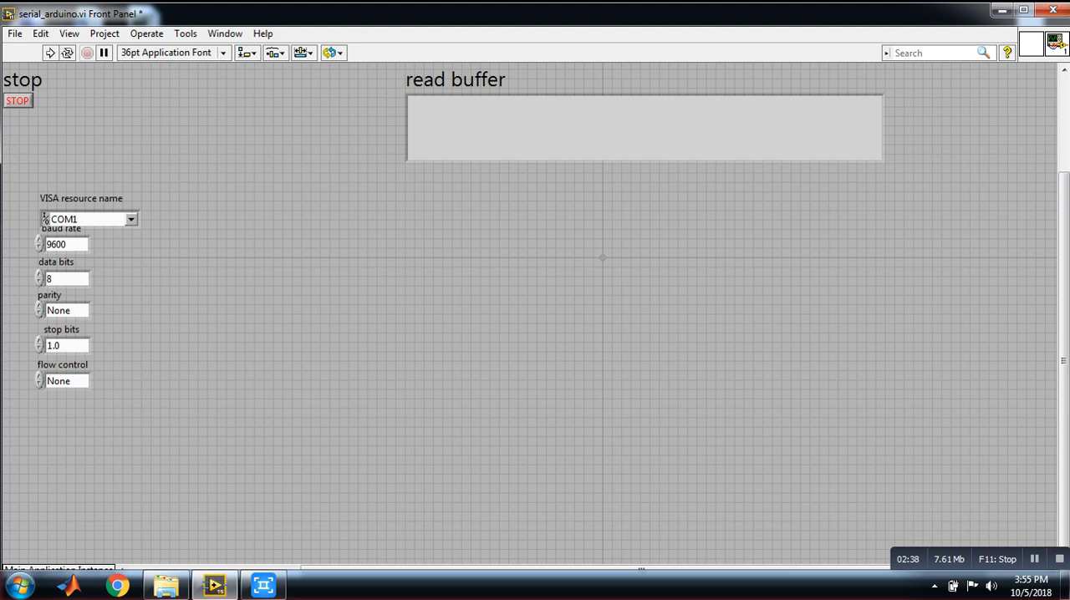
pyautogui.press('ctrl+e')
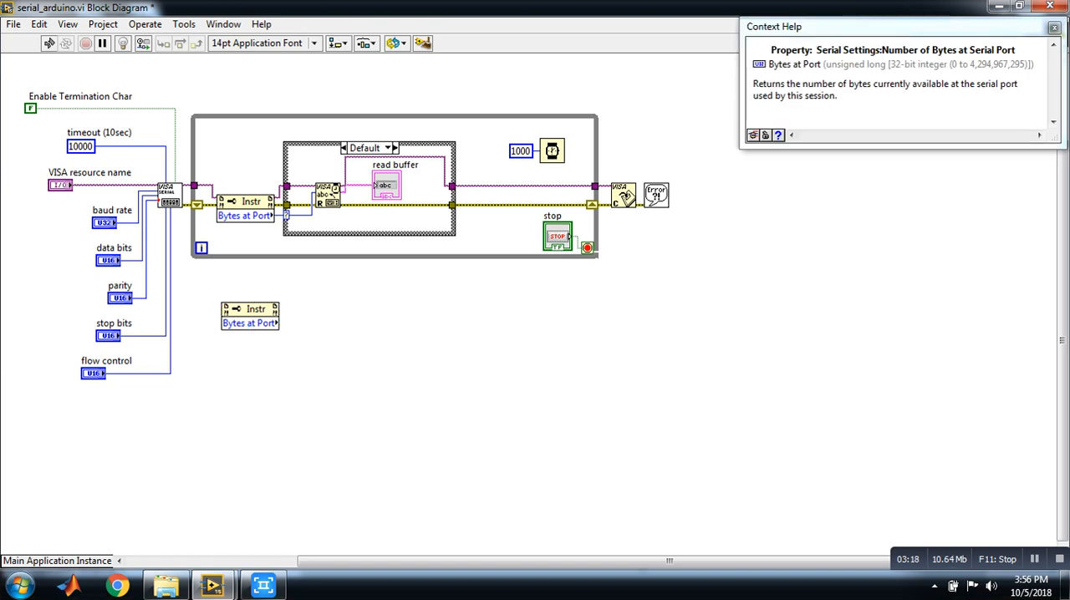
pyautogui.moveTo(249, 316)
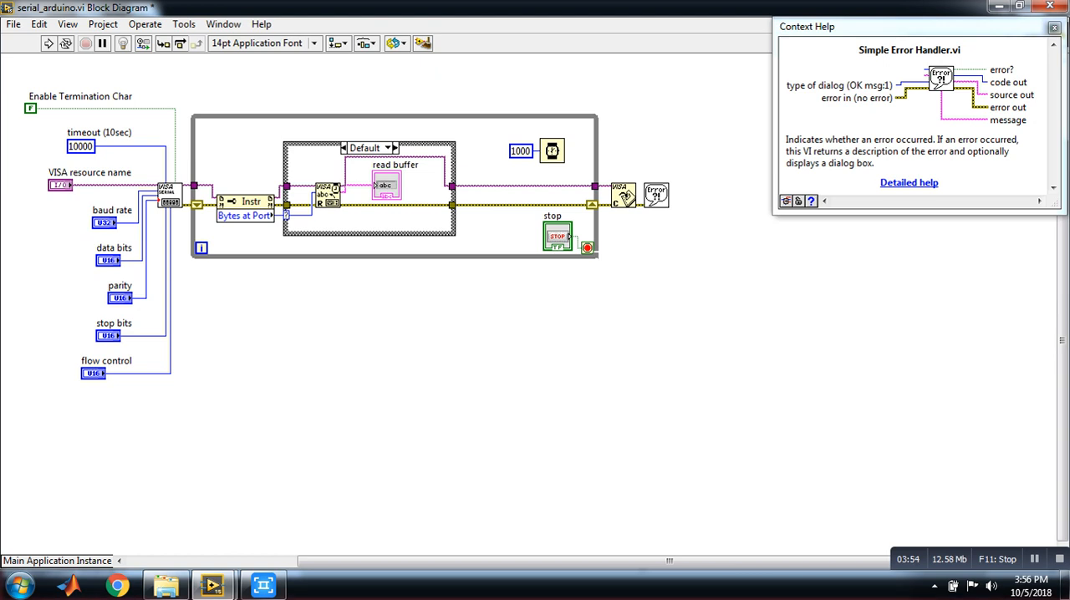
# Return from the block diagram to the serial_arduino front panel (Ctrl+E).
pyautogui.press('ctrl+e')
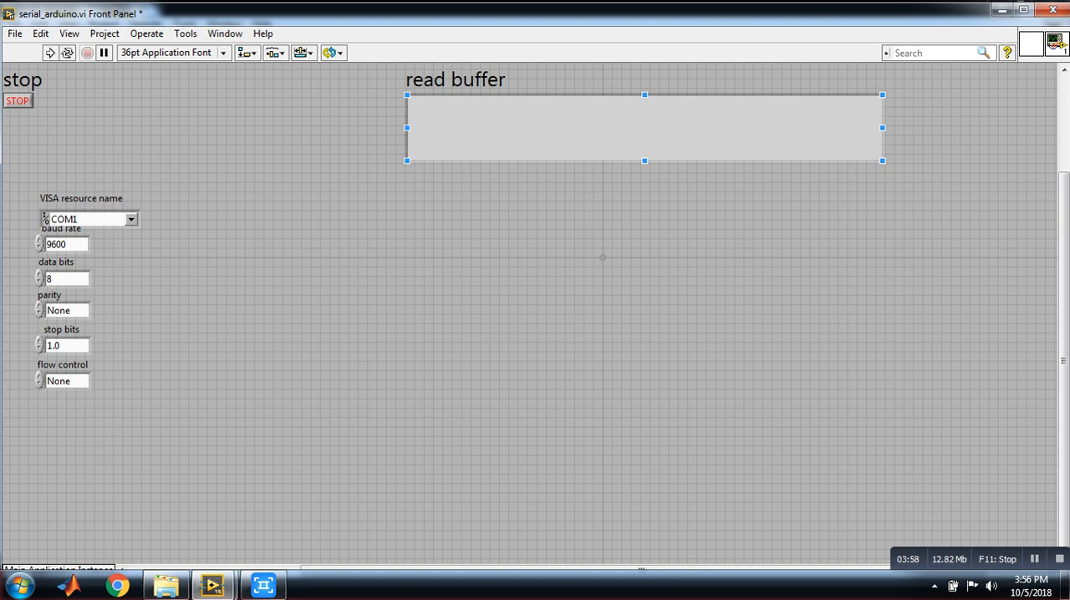
# Refresh the port list and choose COM20 as VISA resource, confirming 8 data bits and 1 stop bit.
pyautogui.click(130, 217)
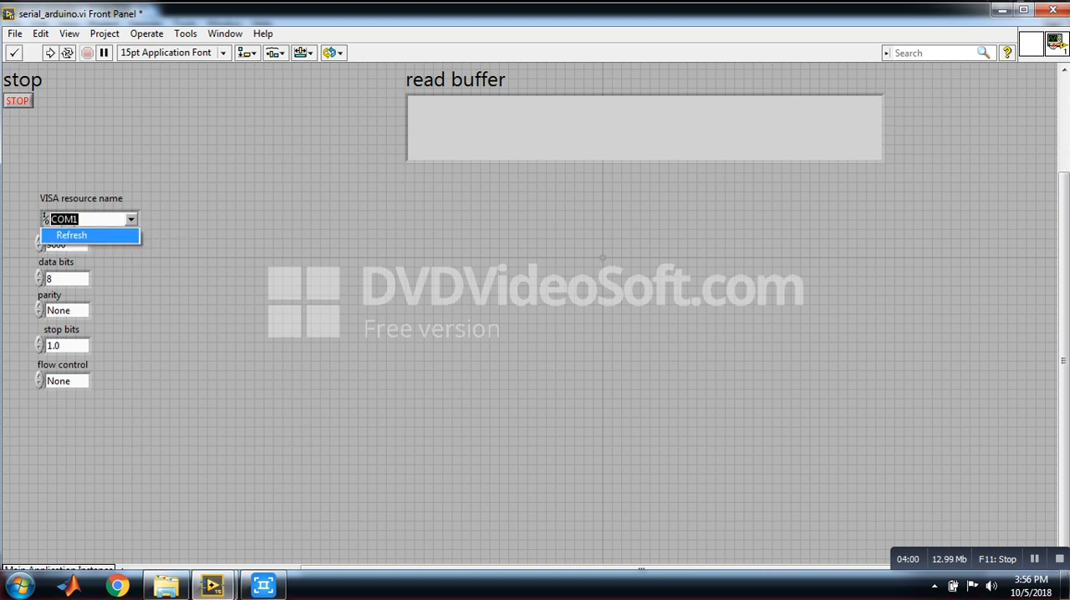
pyautogui.click(70, 234)
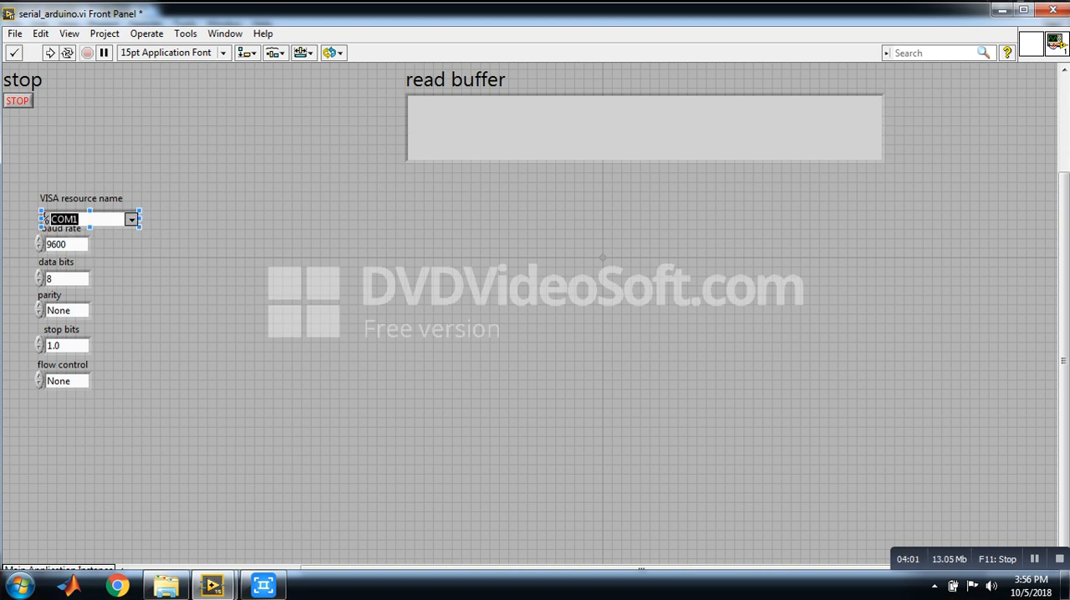
pyautogui.click(130, 218)
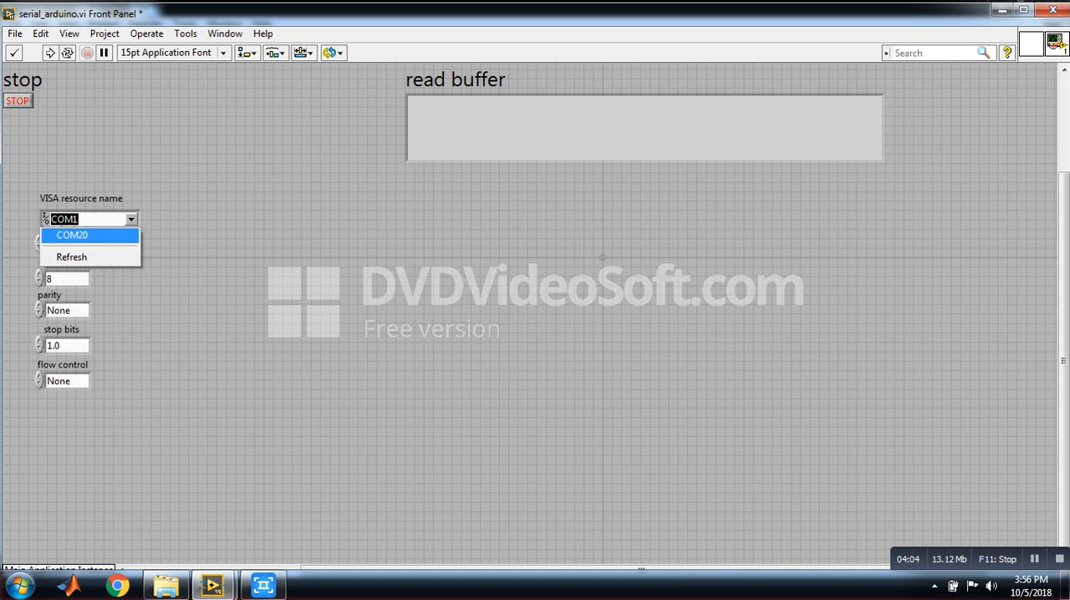
pyautogui.click(72, 234)
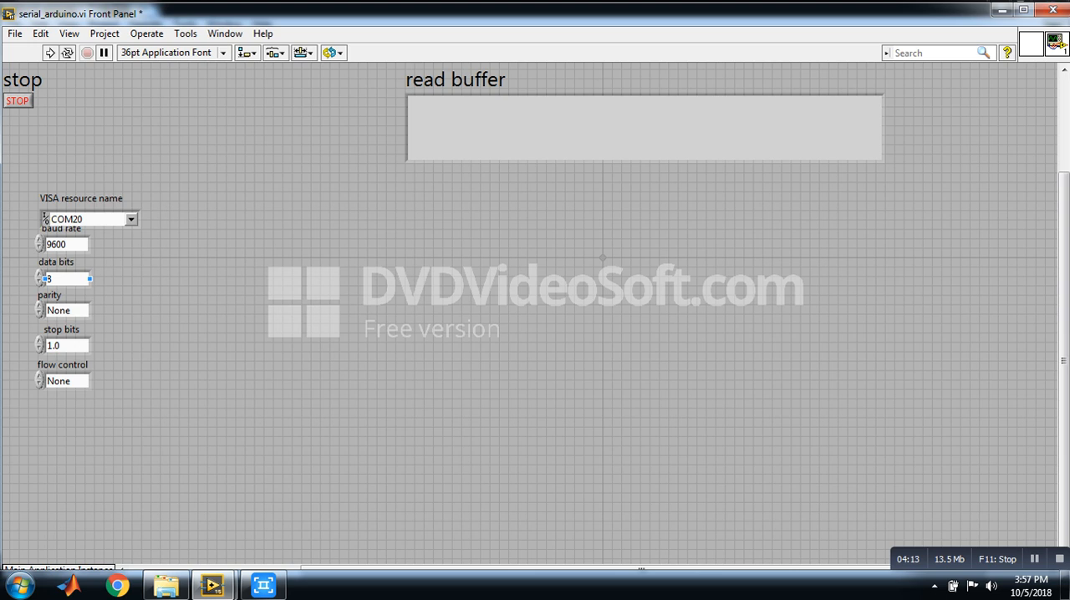
pyautogui.click(66, 344)
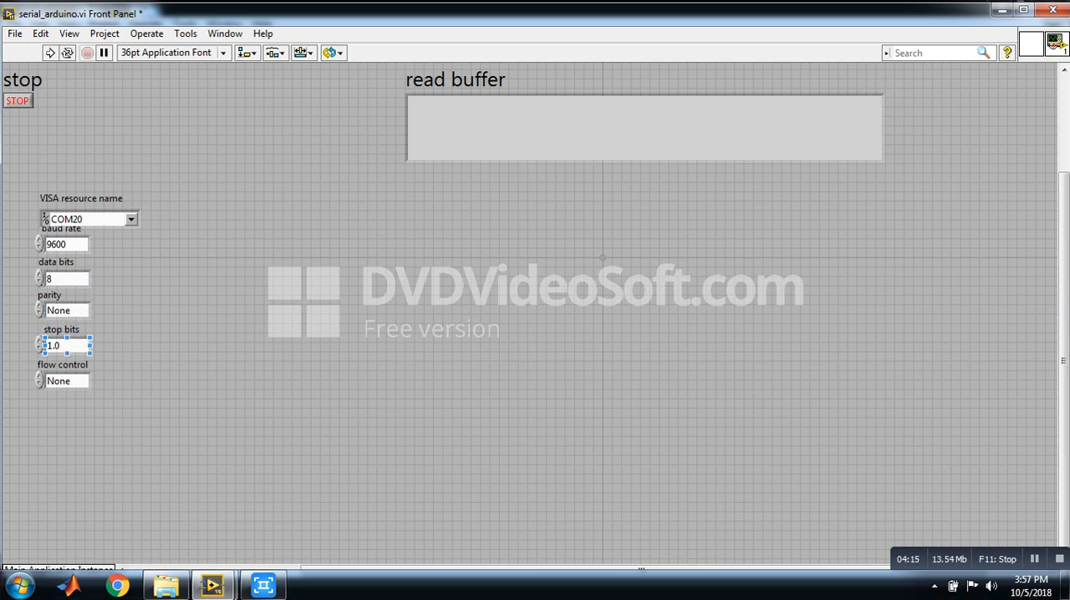
pyautogui.click(63, 381)
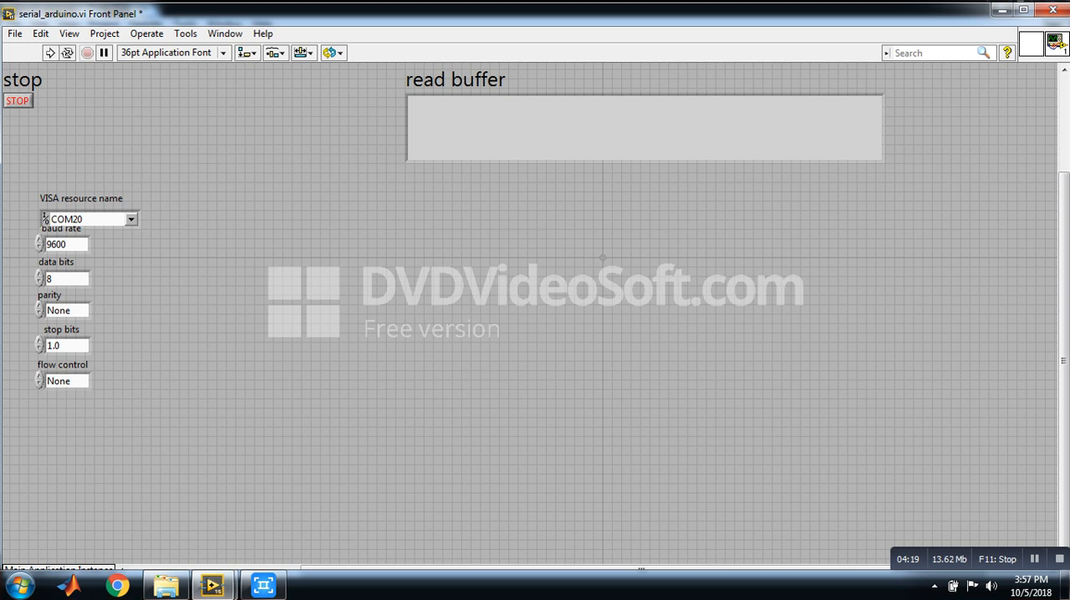
# Run the VI and highlight the received SMS text 'india' in the read buffer.
pyautogui.click(50, 52)
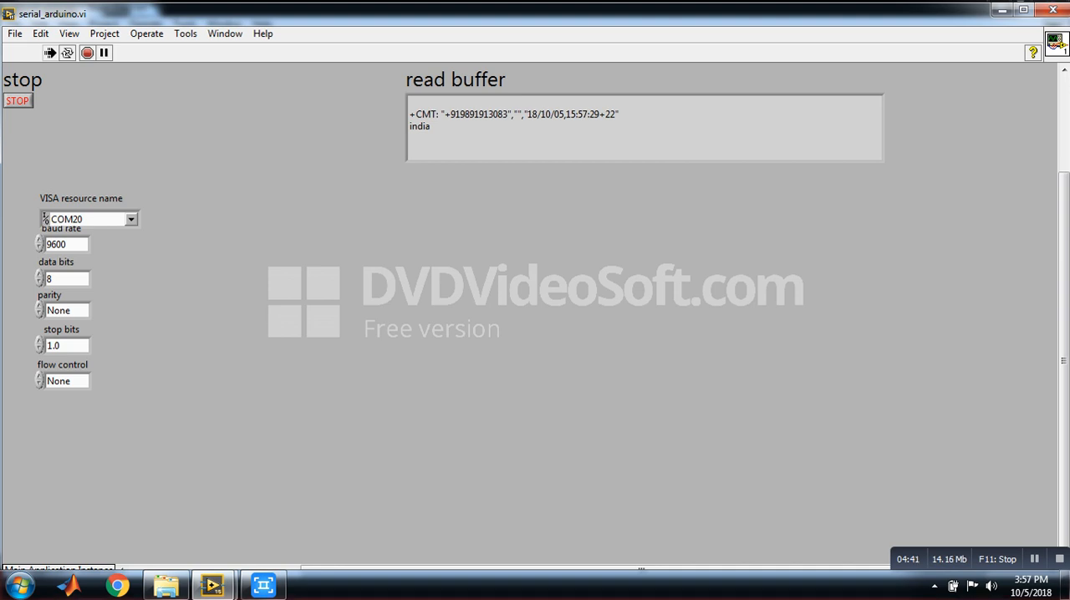
pyautogui.doubleClick(420, 127)
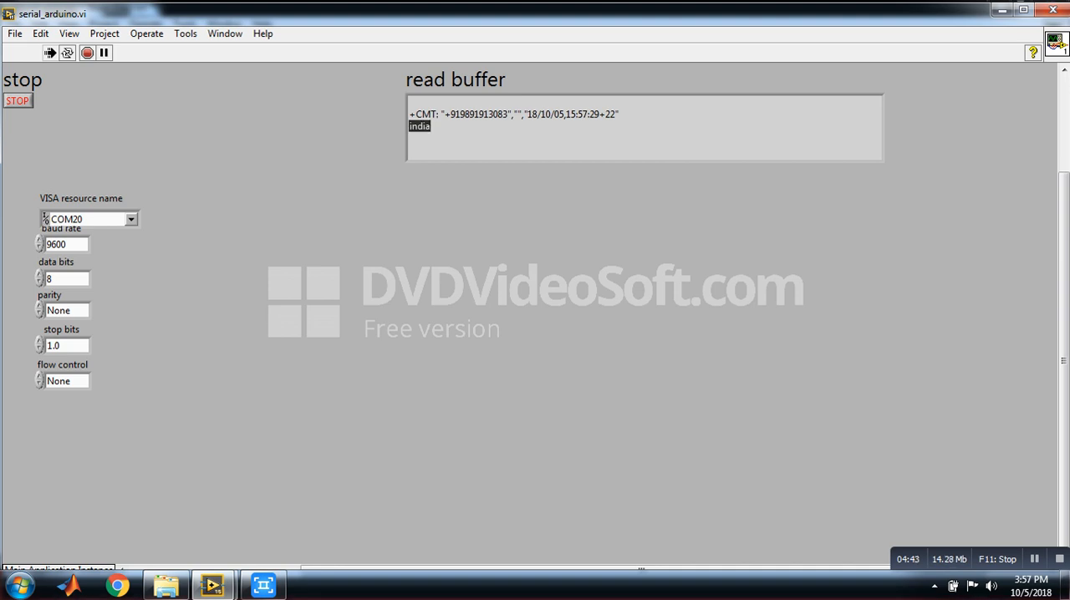